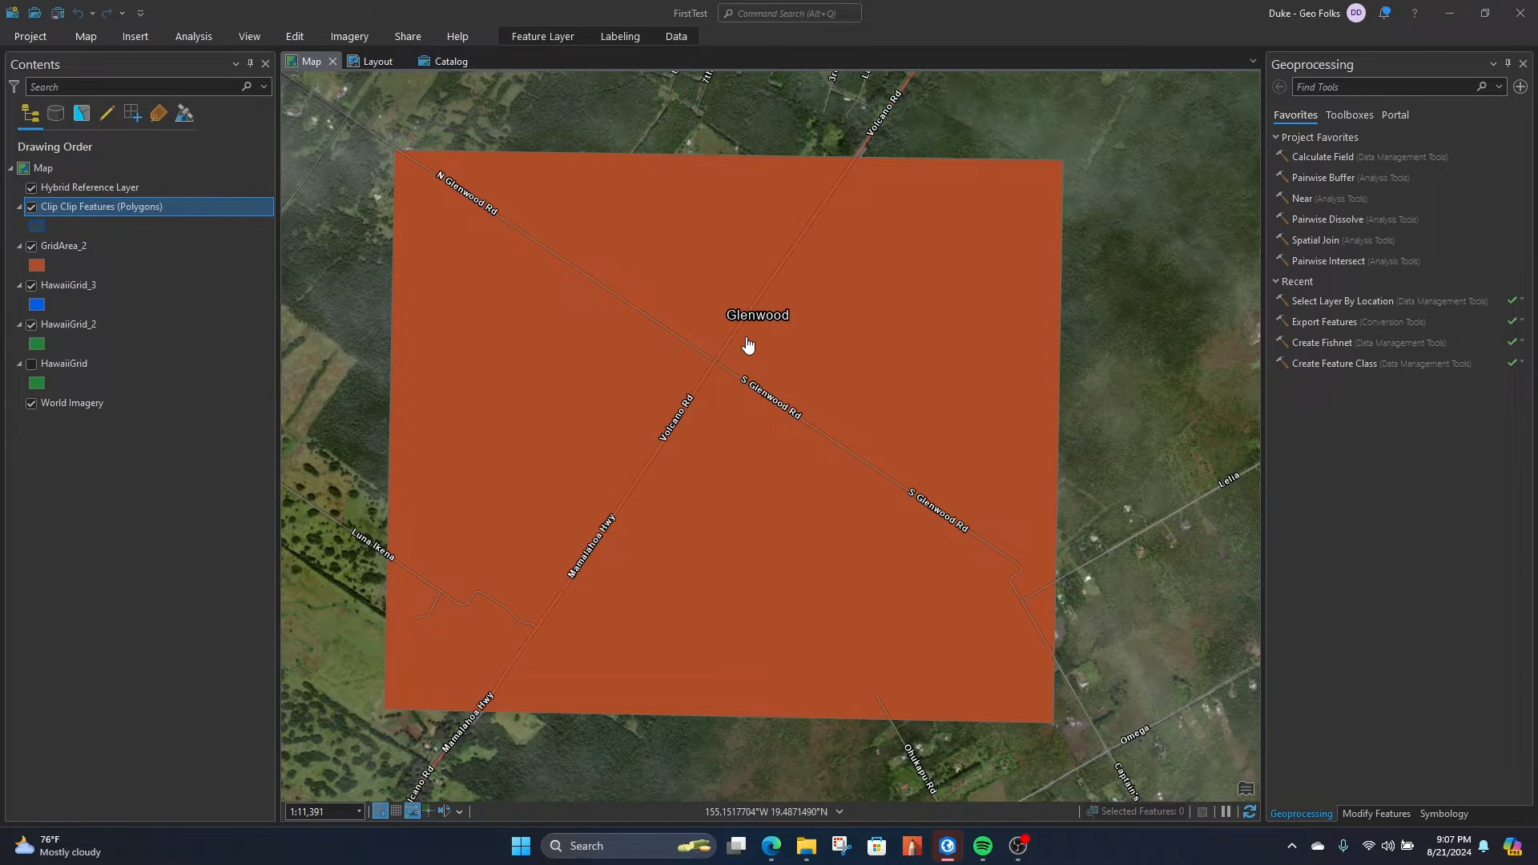
Search for 'clip' and open the Clip (Analysis Tools) geoprocessing tool
{"action": "scroll", "scroll_direction": "down", "scroll_amount": 3}
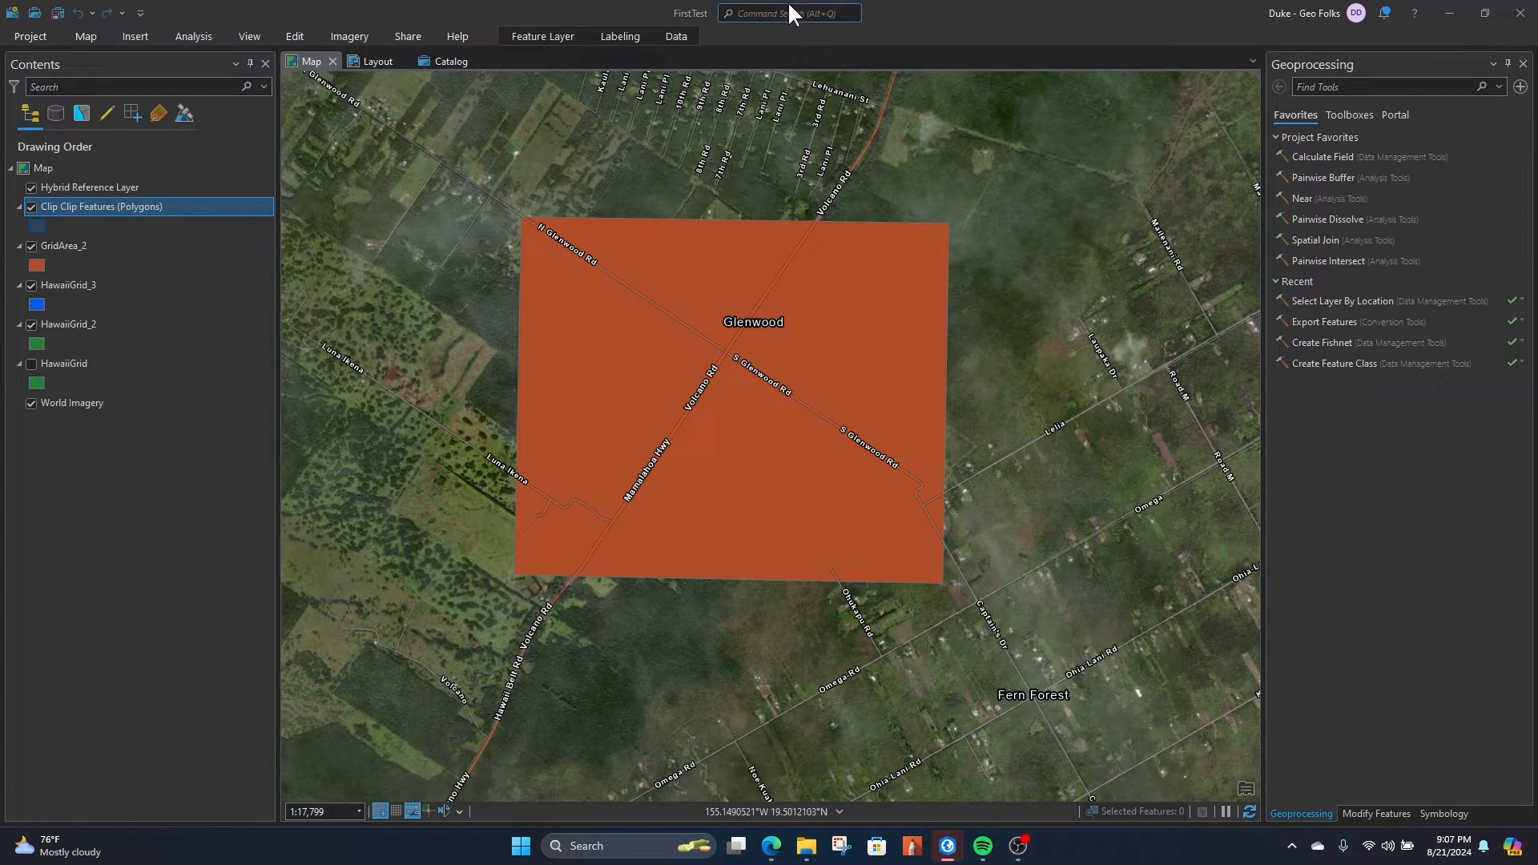
{"action": "left_click", "coordinate": [787, 12]}
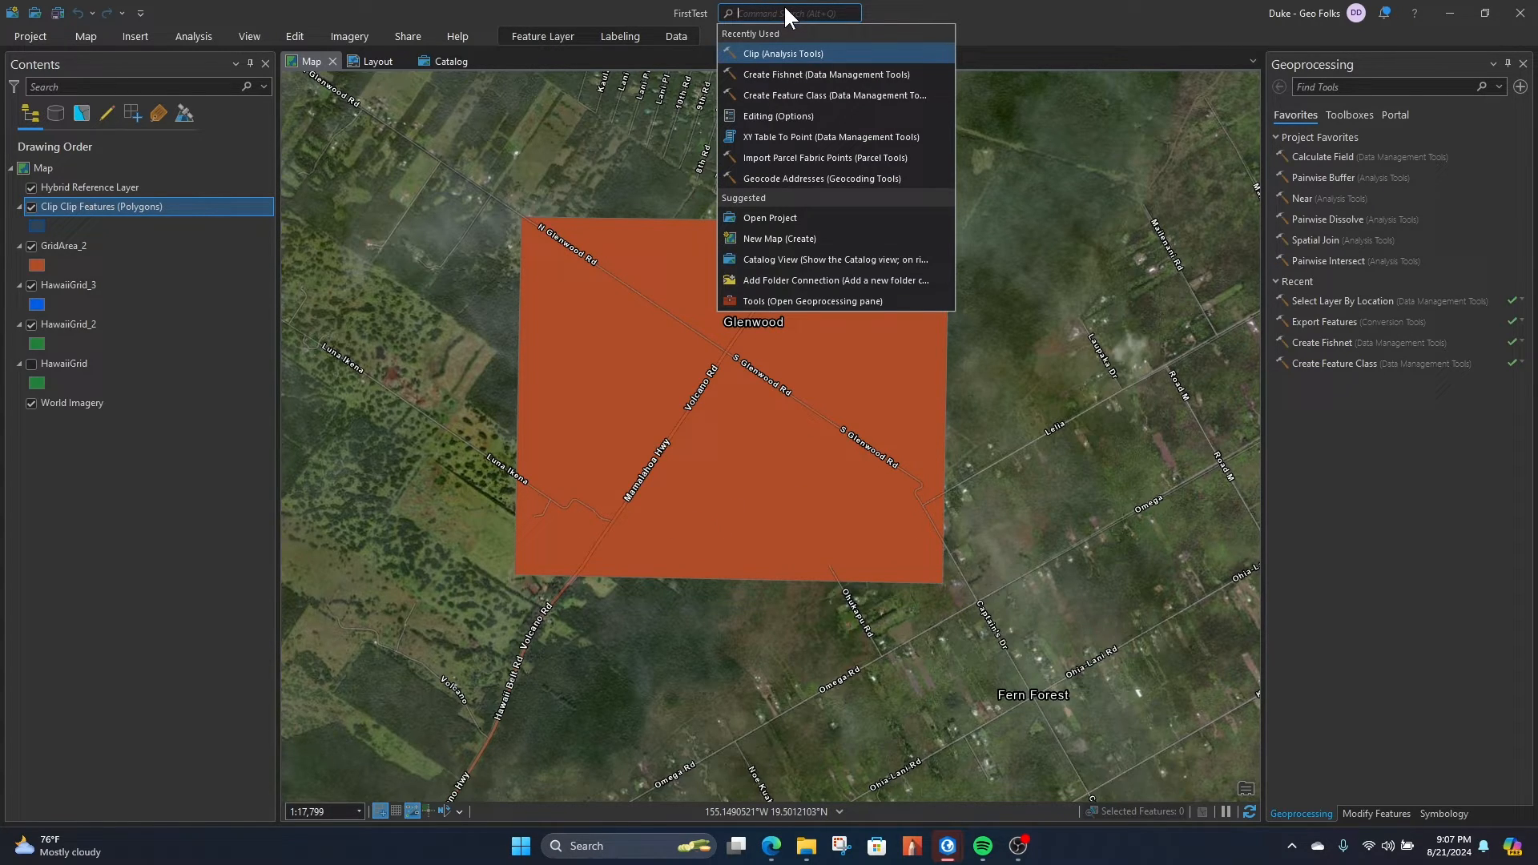
{"action": "type", "text": "clip"}
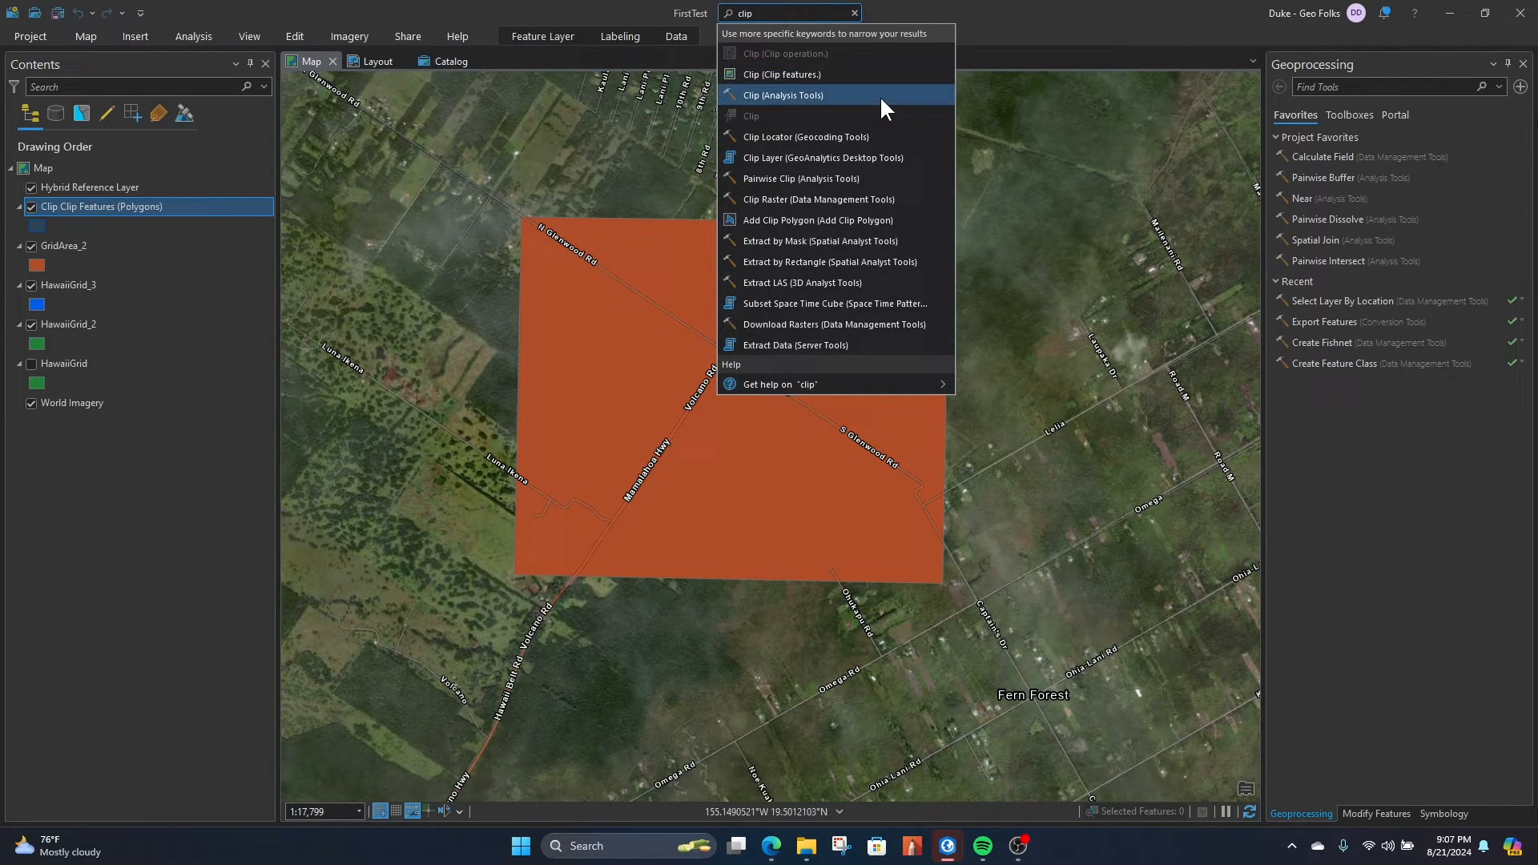
{"action": "left_click", "coordinate": [781, 95]}
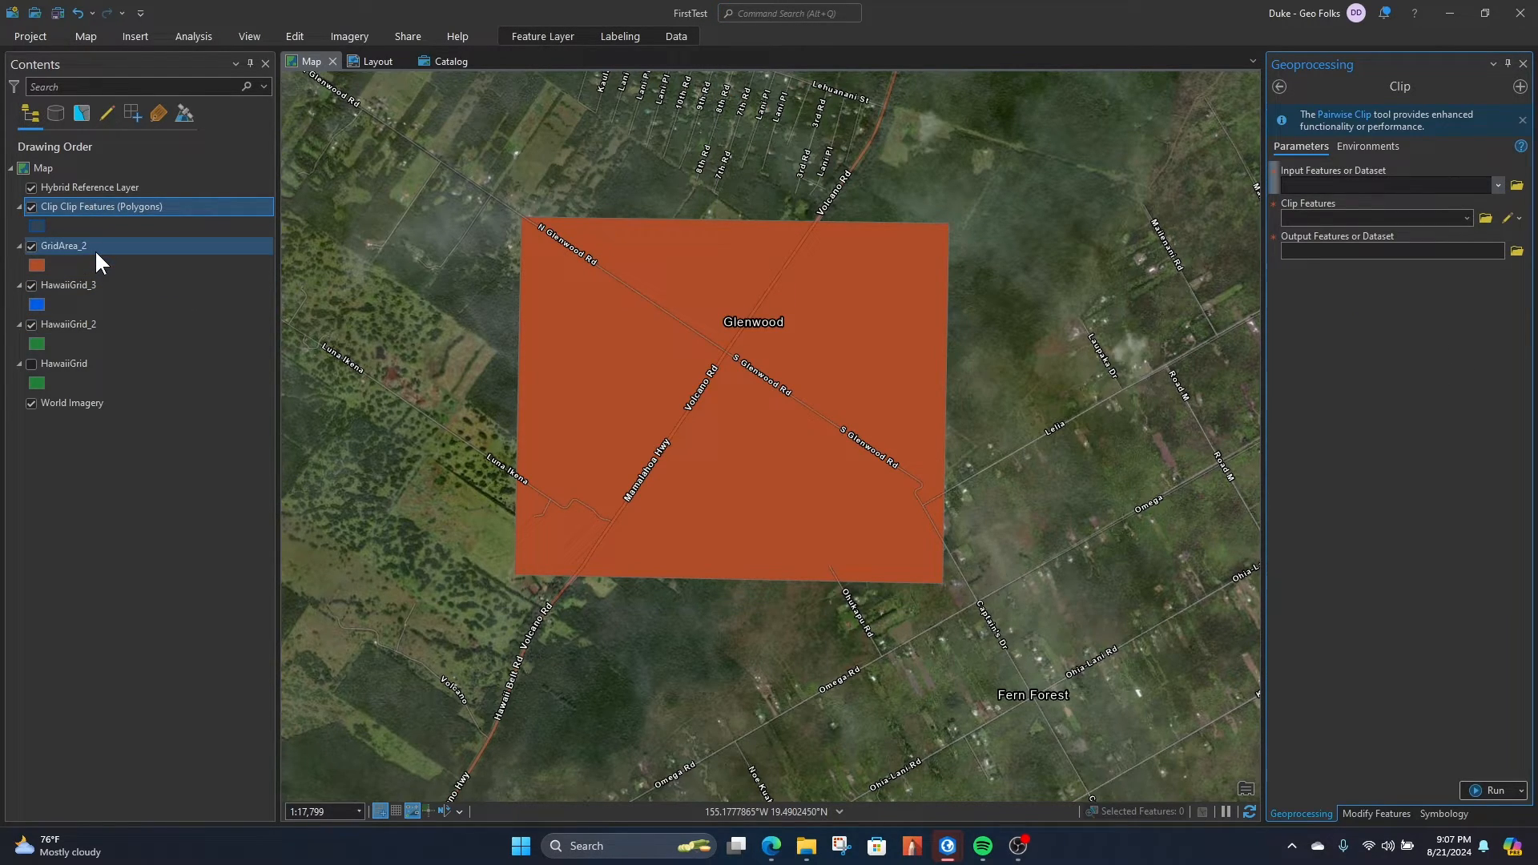
Choose GridArea_2 as the Clip tool's input features
{"action": "left_click", "coordinate": [63, 245]}
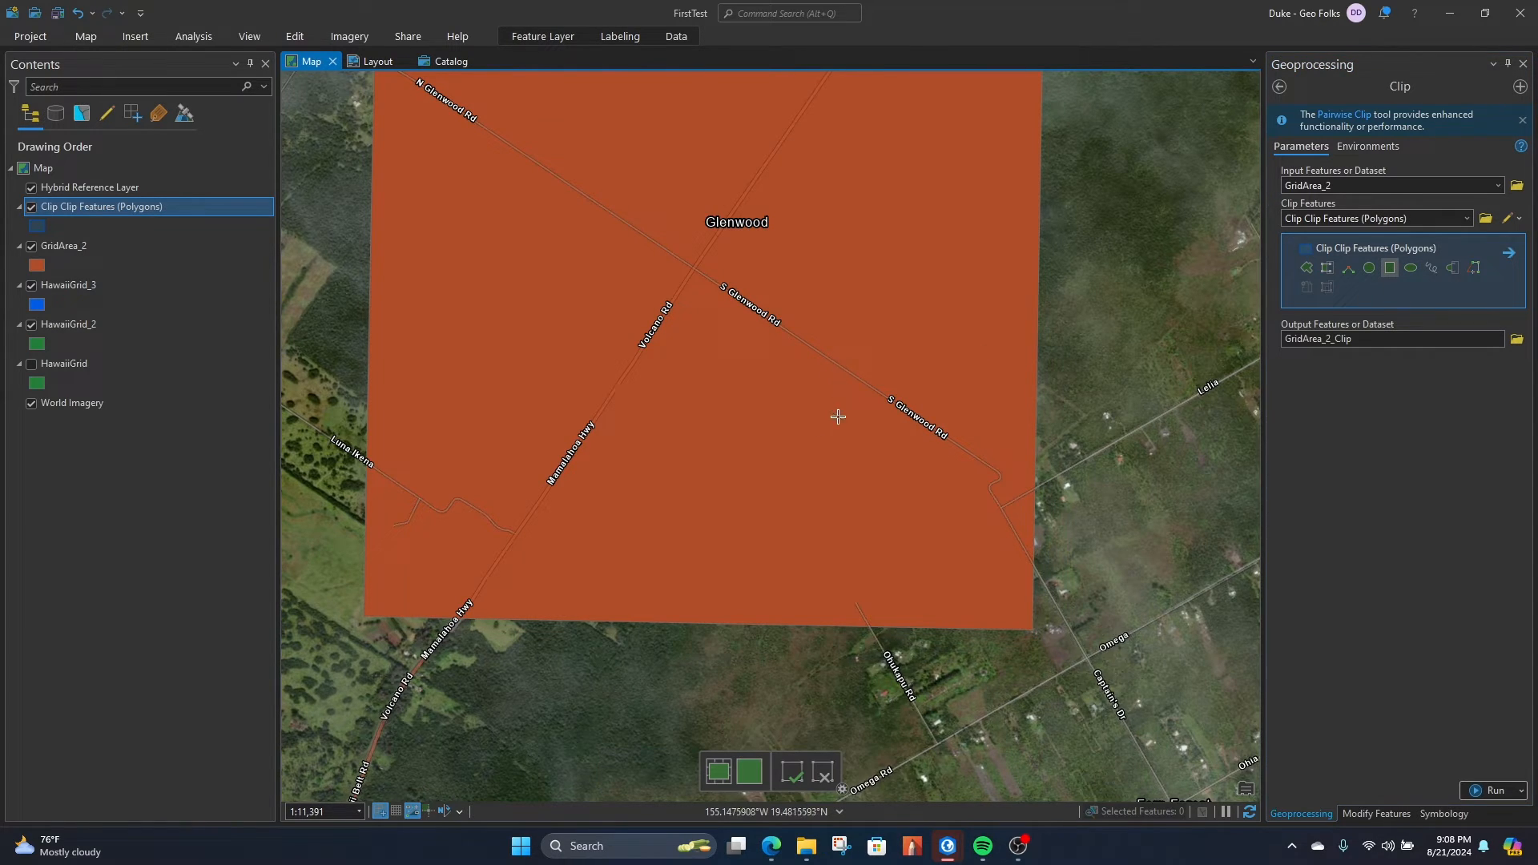
{"action": "mouse_move", "coordinate": [765, 422]}
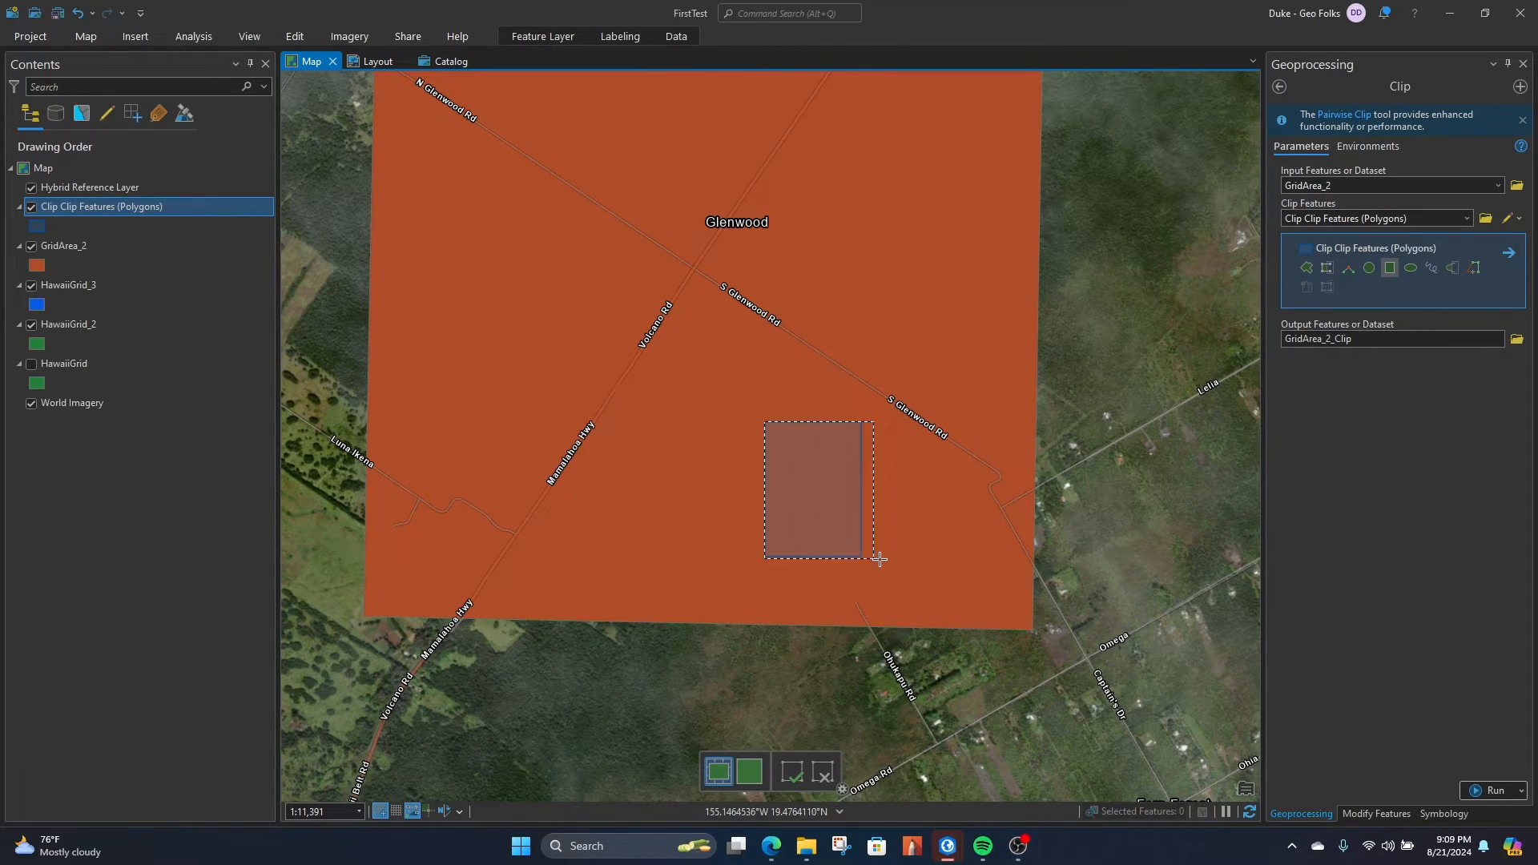
Sketch the clip rectangle south-east of the Glenwood road junction
{"action": "left_click_drag", "start_coordinate": [879, 559], "coordinate": [907, 517]}
{"action": "type", "text": "ClipityClip"}
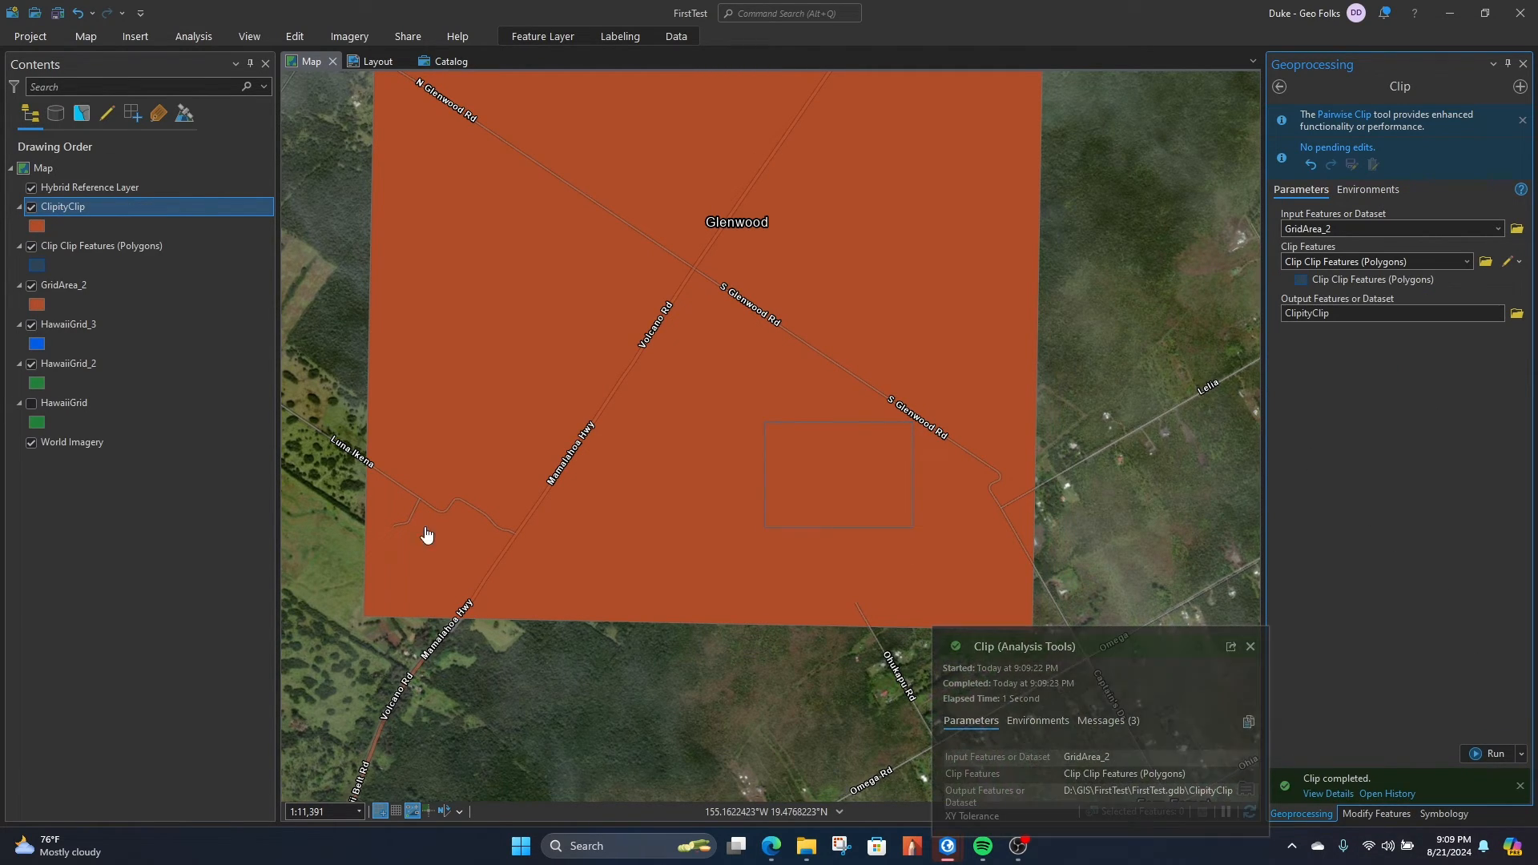
Turn off GridArea_2 in Contents to reveal the ClipityClip rectangle
{"action": "left_click", "coordinate": [63, 285]}
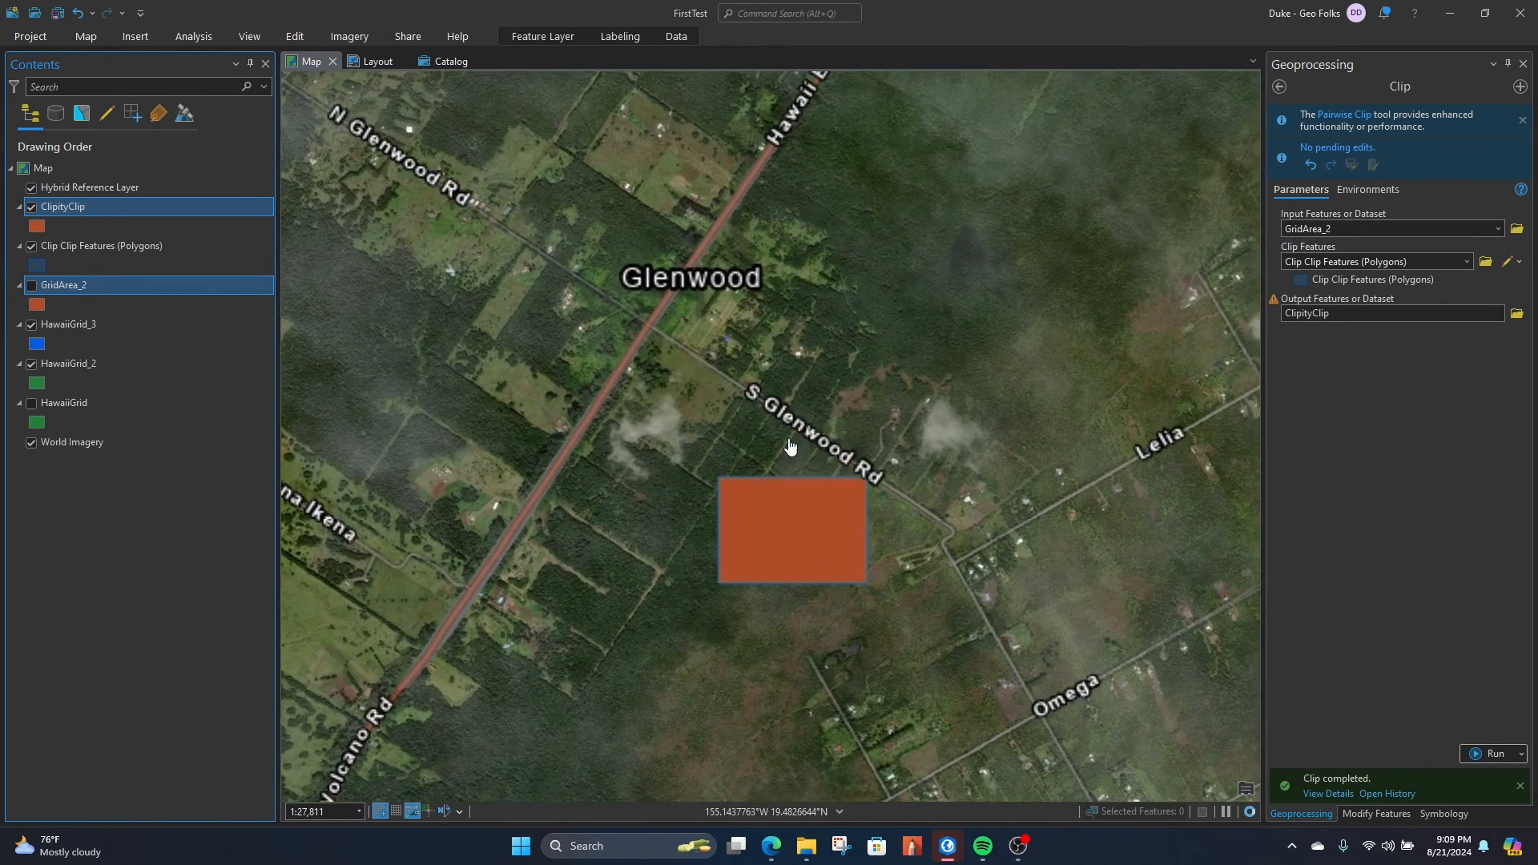
{"action": "scroll", "scroll_direction": "down", "scroll_amount": 3}
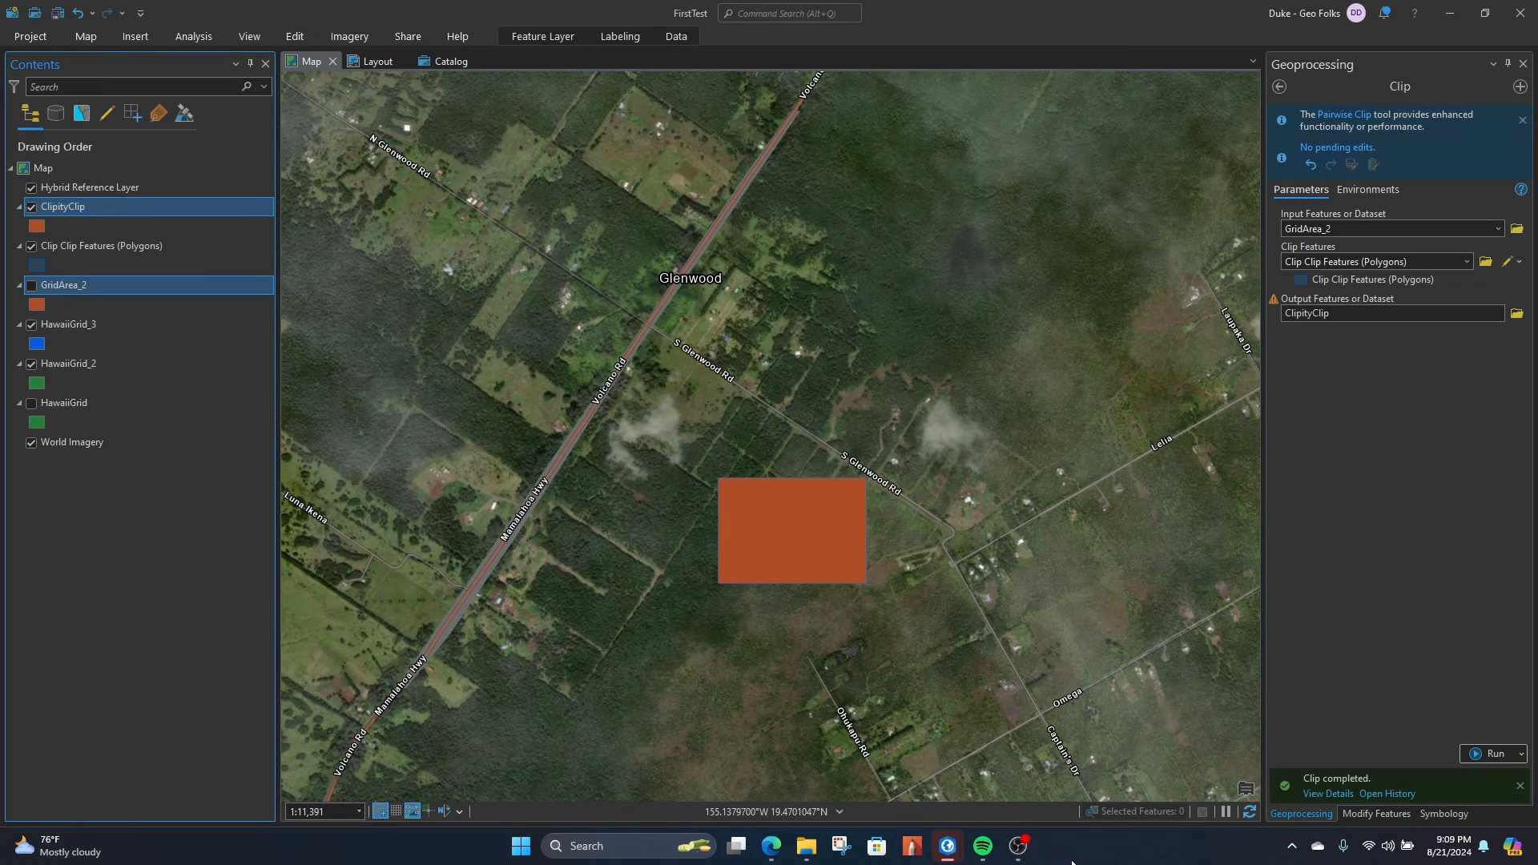